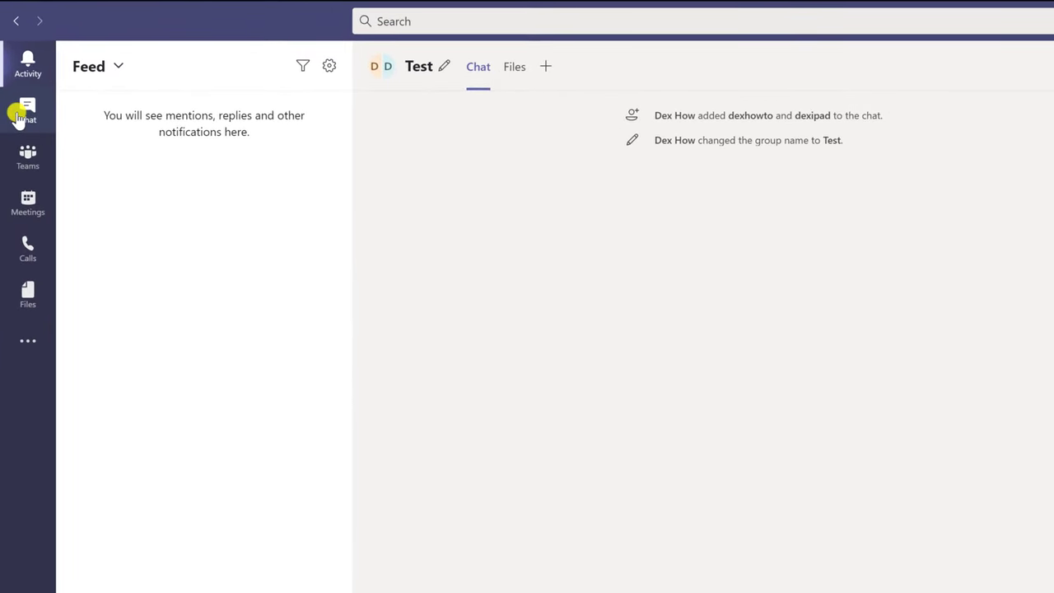
Switch from Activity to Chat and bring up the dexhowto one-on-one conversation
{"action": "left_click", "coordinate": [28, 112]}
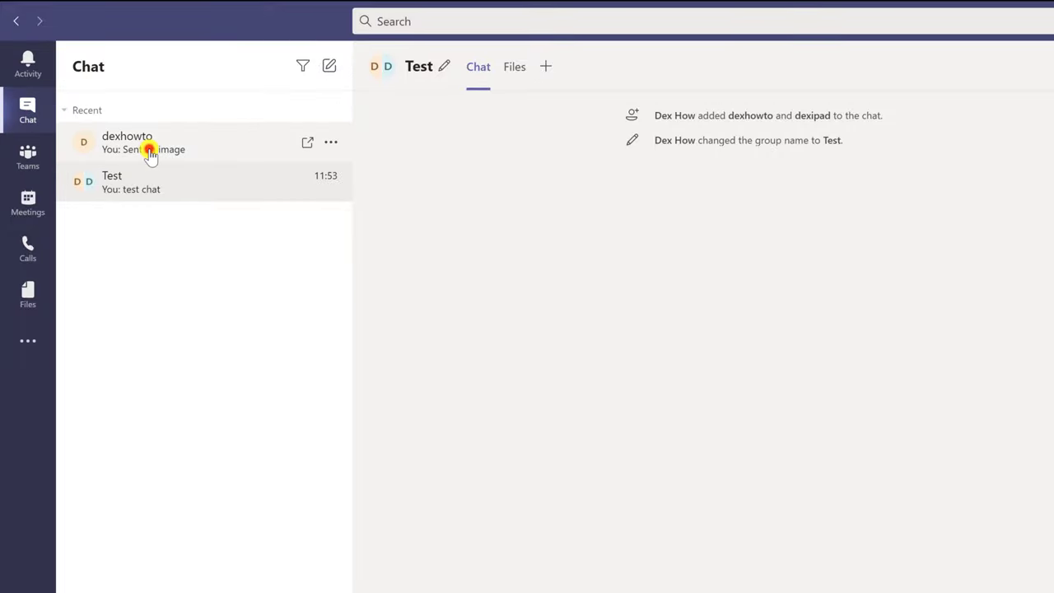
{"action": "double_click", "coordinate": [128, 142]}
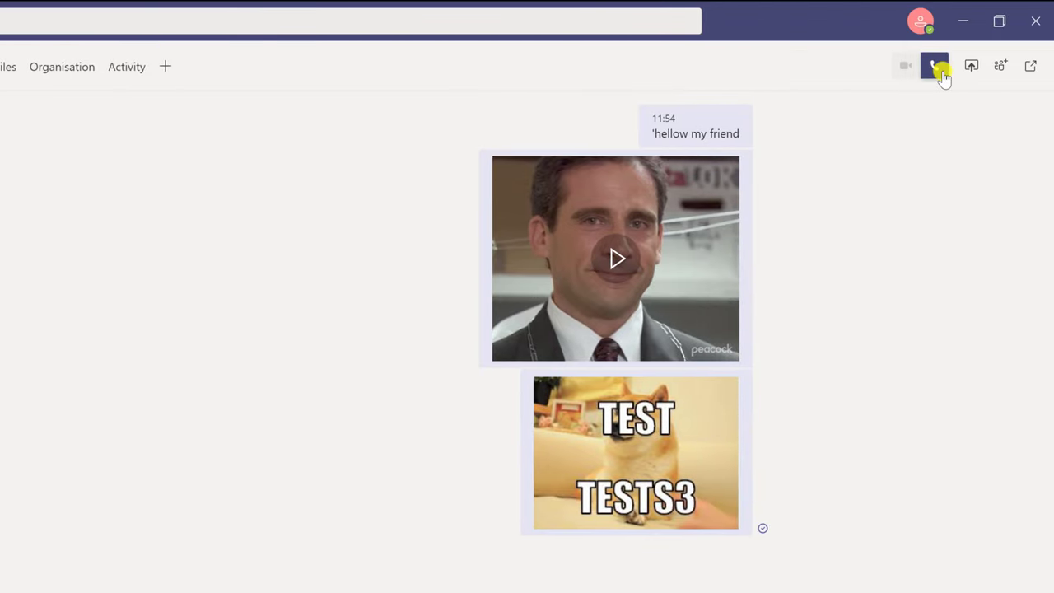
{"action": "mouse_move", "coordinate": [702, 92]}
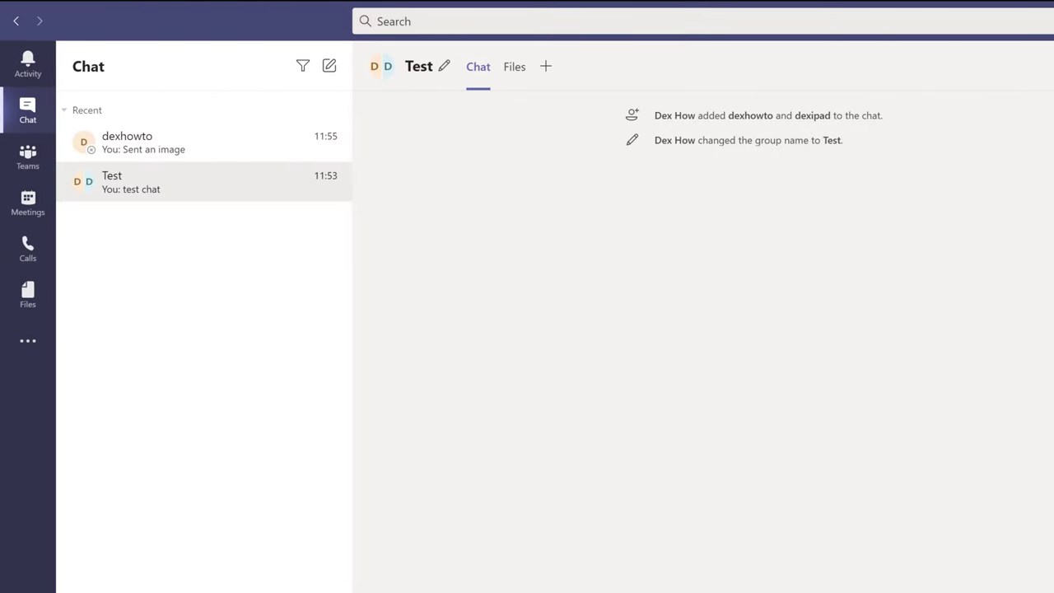
Go to Calls and enter 'dex' to add dexipad and dexhowto as call recipients
{"action": "left_click", "coordinate": [27, 156]}
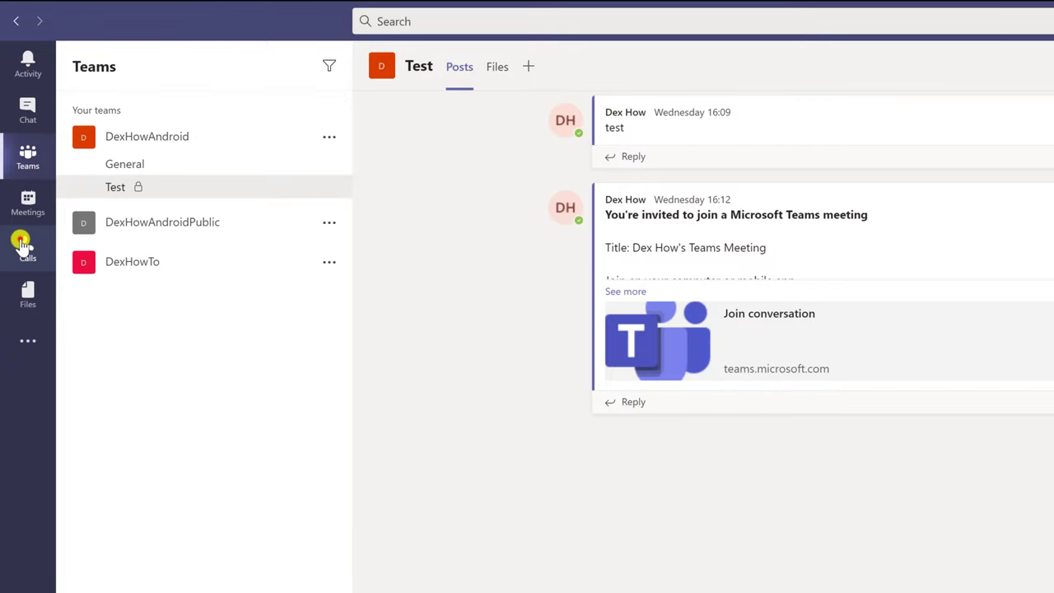
{"action": "left_click", "coordinate": [26, 244]}
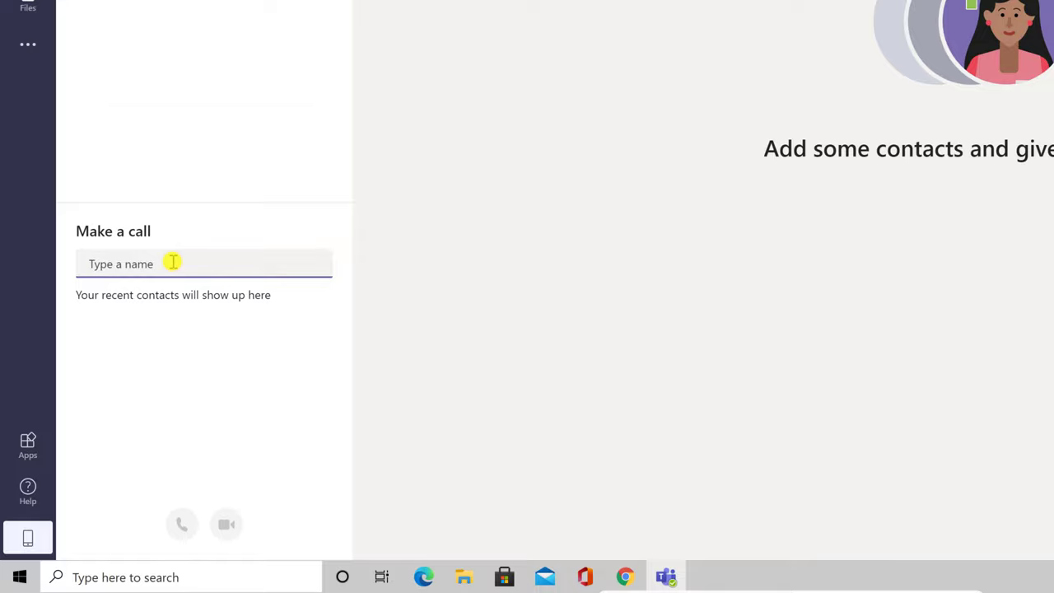
{"action": "type", "text": "dexipad dexhowto"}
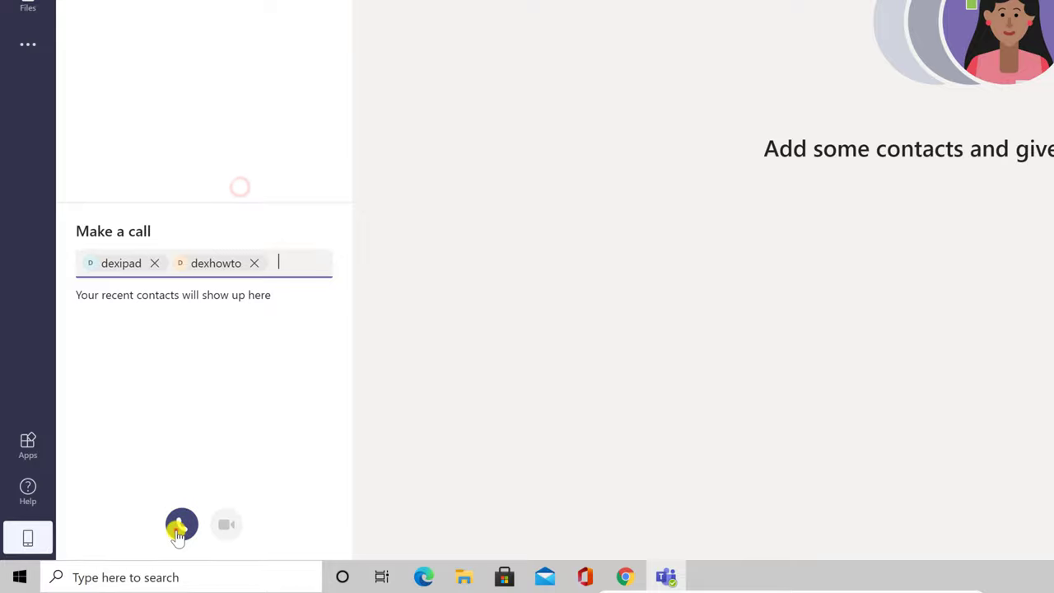
Start the audio call with both contacts, show participants and meeting chat, then raise a hand
{"action": "left_click", "coordinate": [181, 524]}
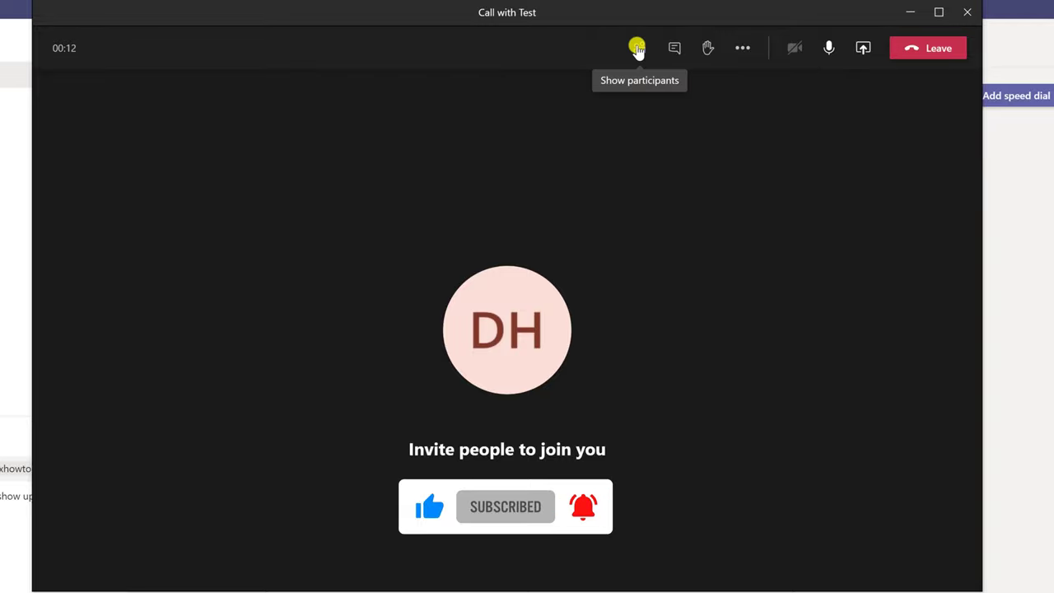
{"action": "left_click", "coordinate": [636, 47]}
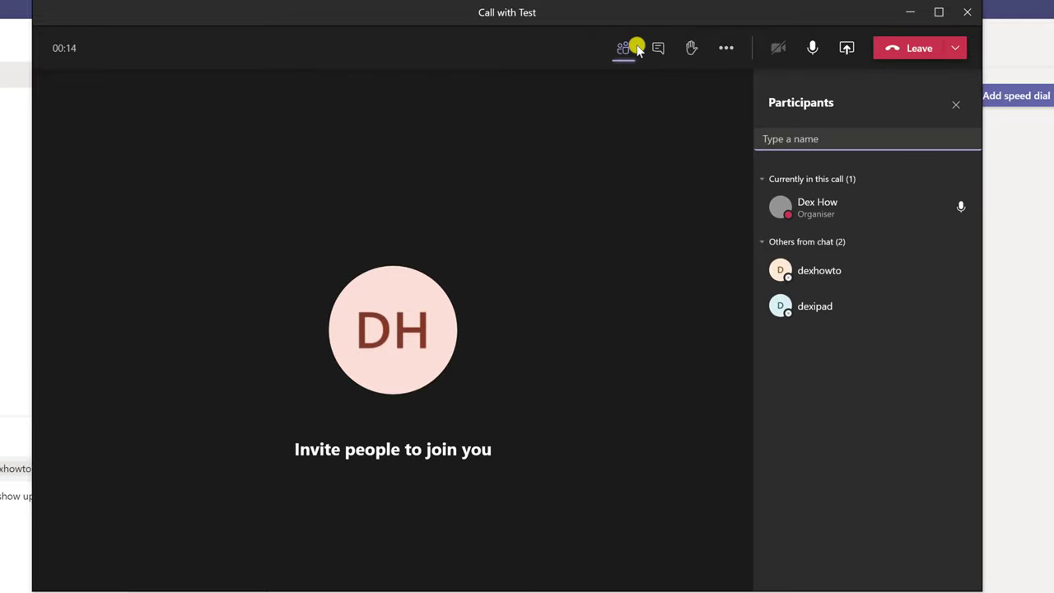
{"action": "mouse_move", "coordinate": [837, 317]}
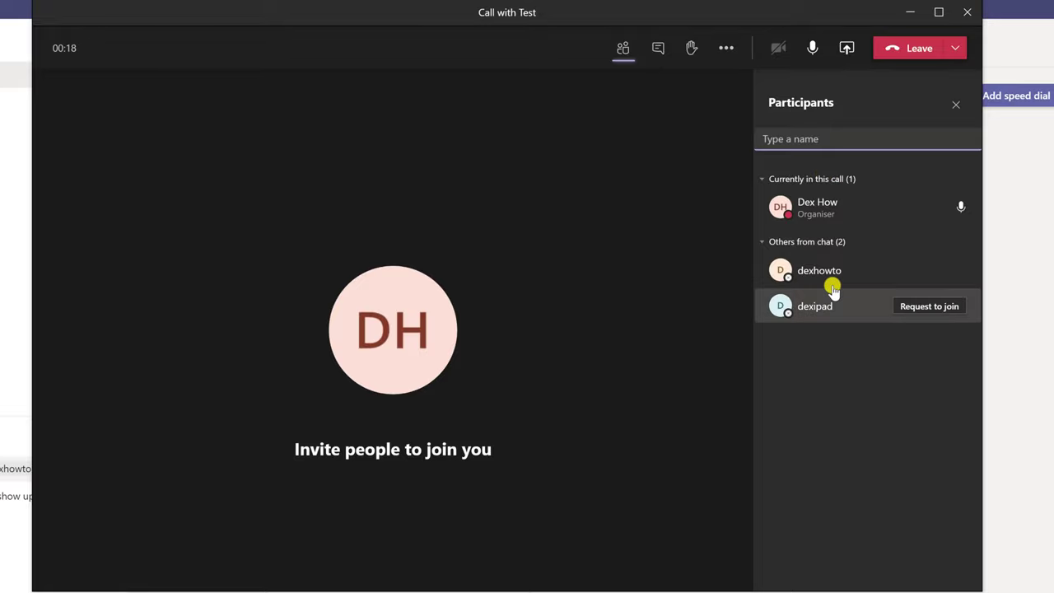
{"action": "left_click", "coordinate": [657, 48]}
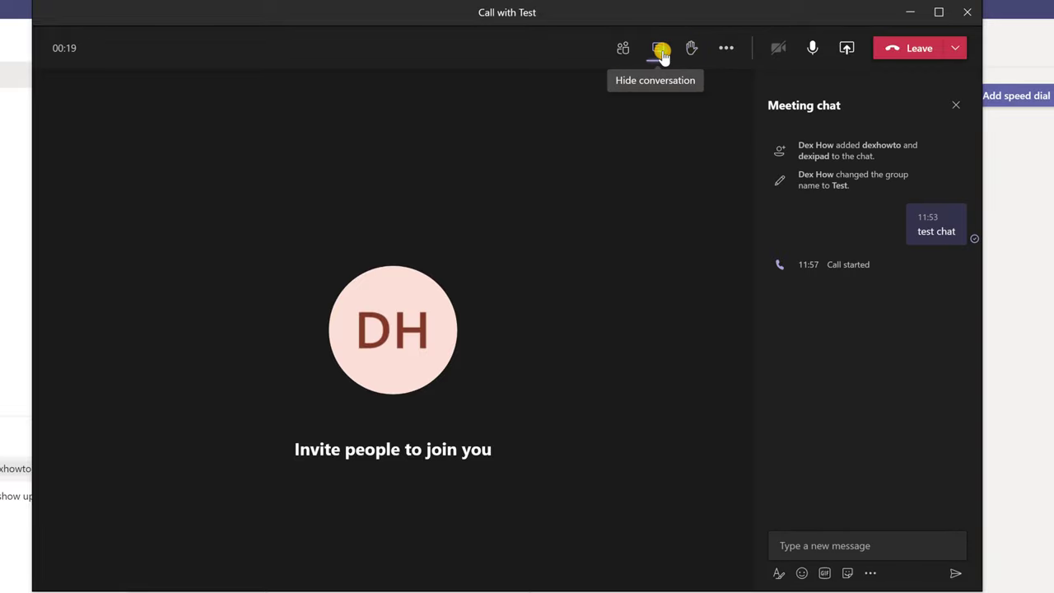
{"action": "left_click", "coordinate": [847, 547]}
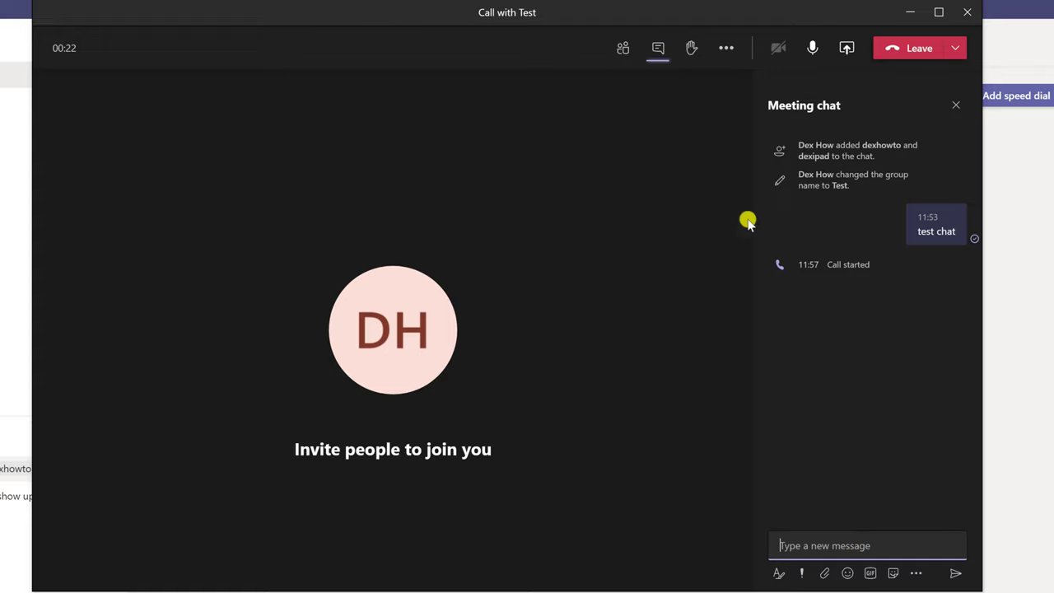
{"action": "left_click", "coordinate": [692, 48]}
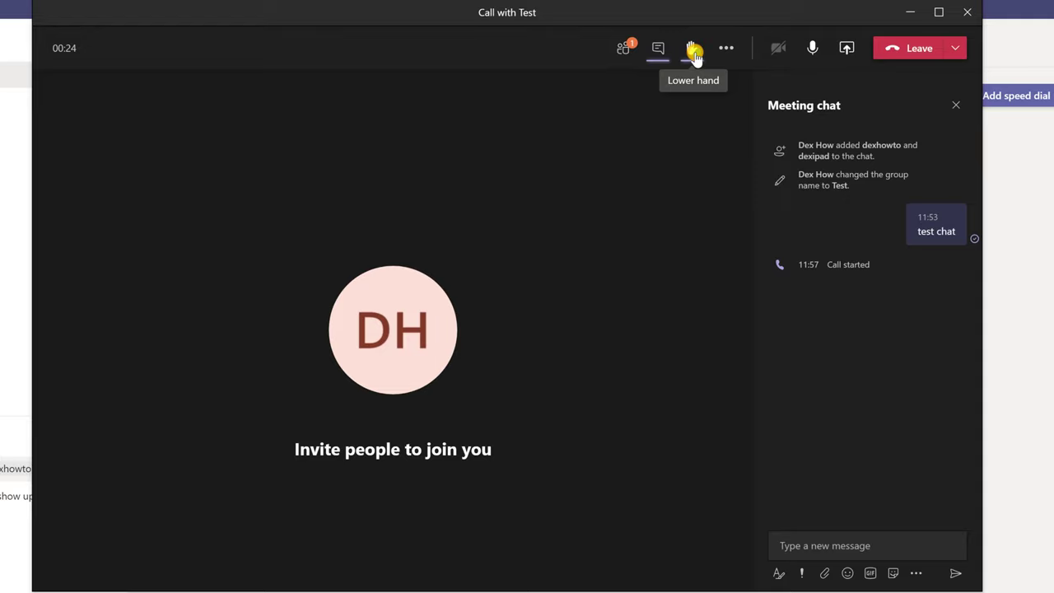
Review the More actions menu, then mute and immediately unmute the microphone
{"action": "left_click", "coordinate": [731, 46]}
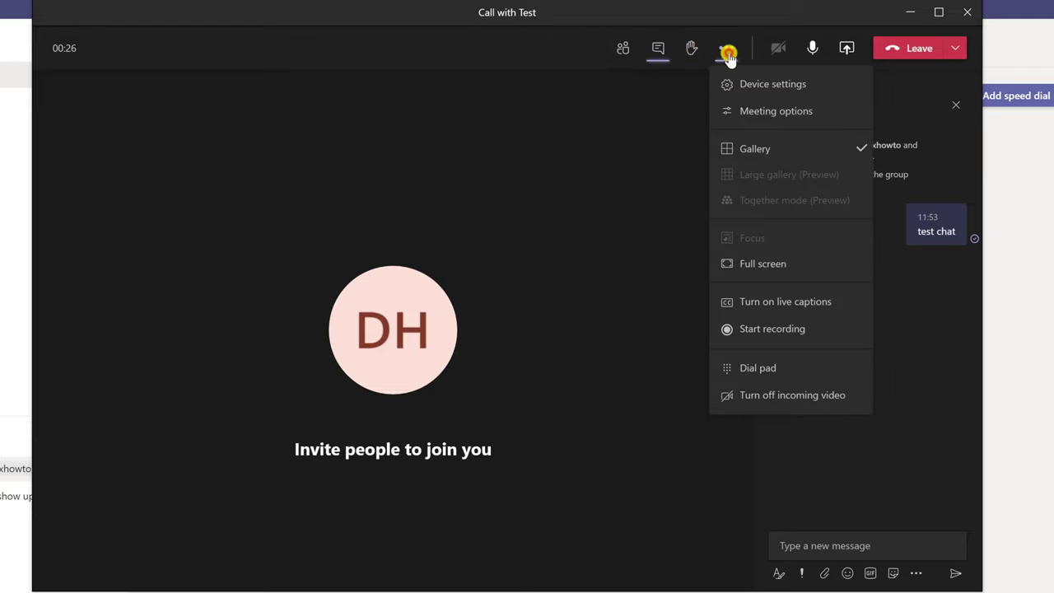
{"action": "mouse_move", "coordinate": [778, 110]}
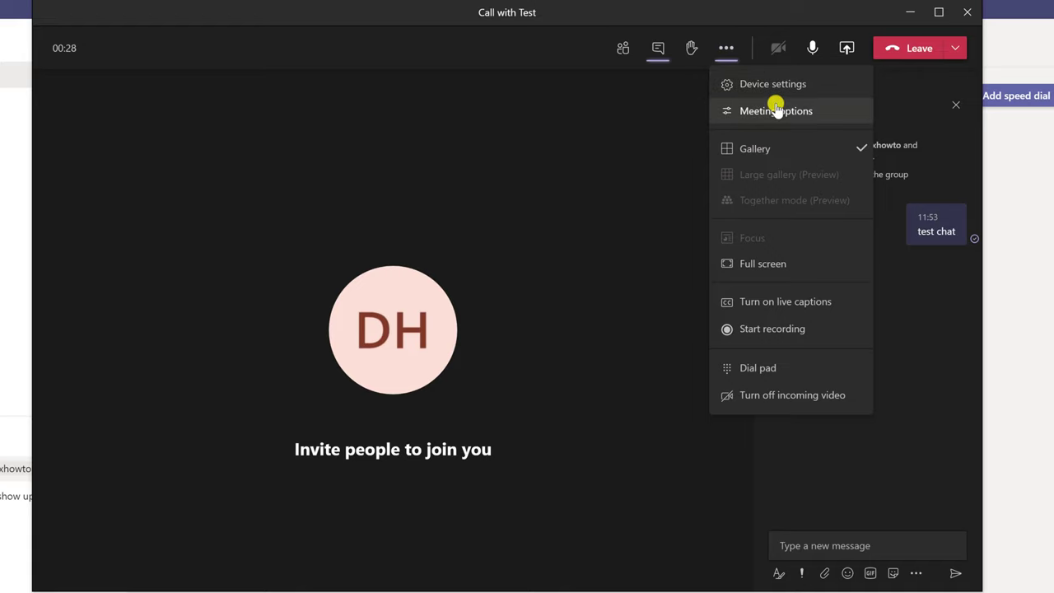
{"action": "mouse_move", "coordinate": [814, 252]}
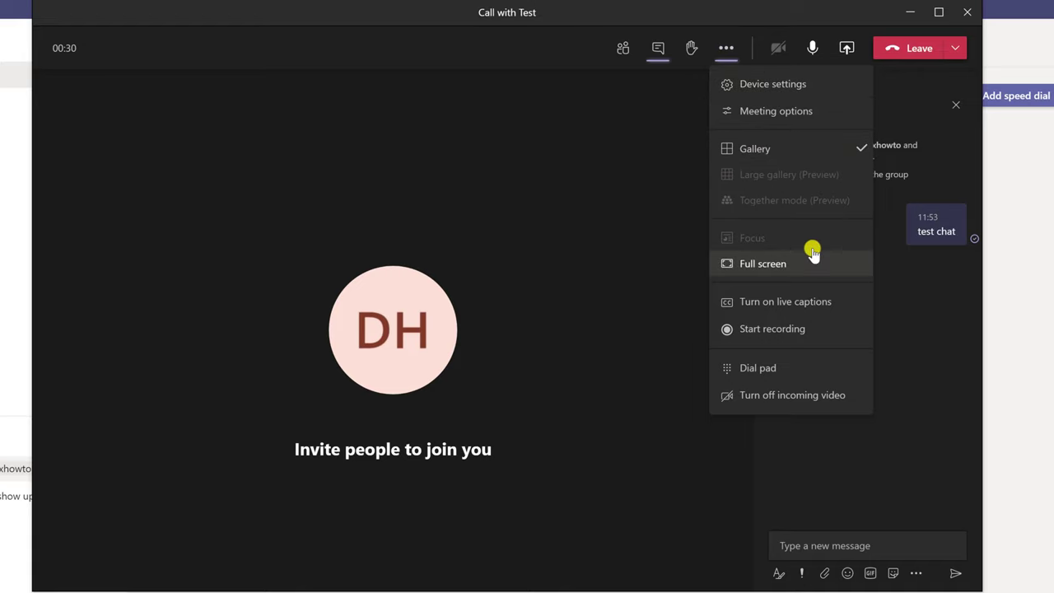
{"action": "mouse_move", "coordinate": [810, 344]}
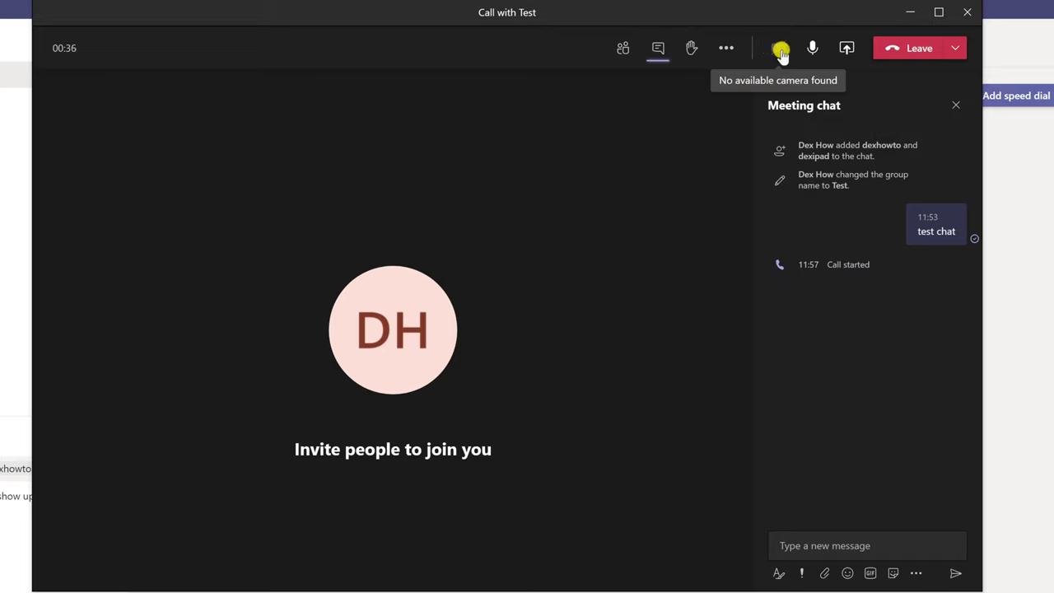
{"action": "left_click", "coordinate": [813, 48]}
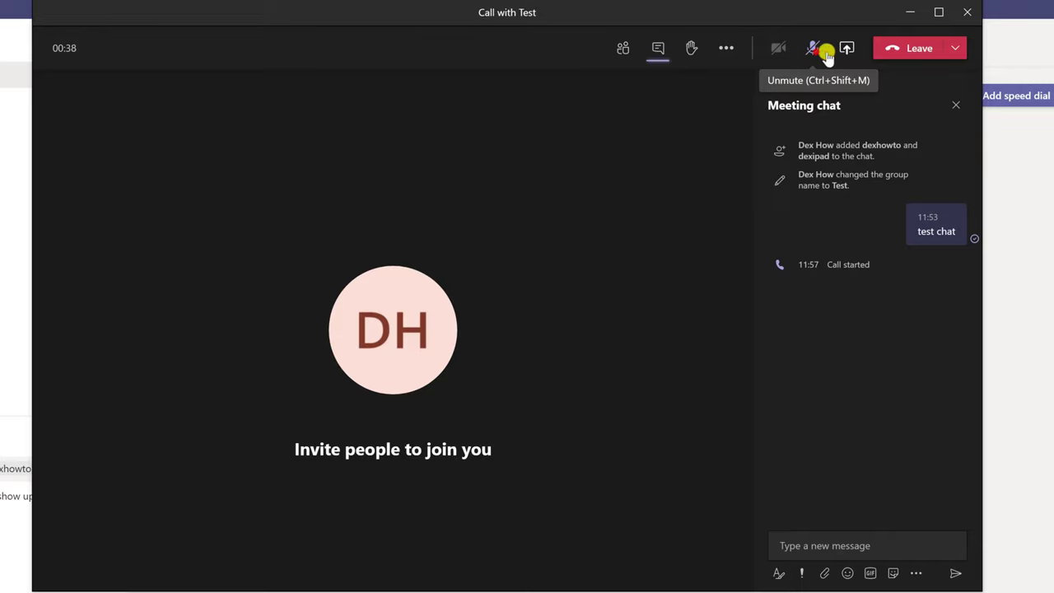
{"action": "left_click", "coordinate": [846, 48]}
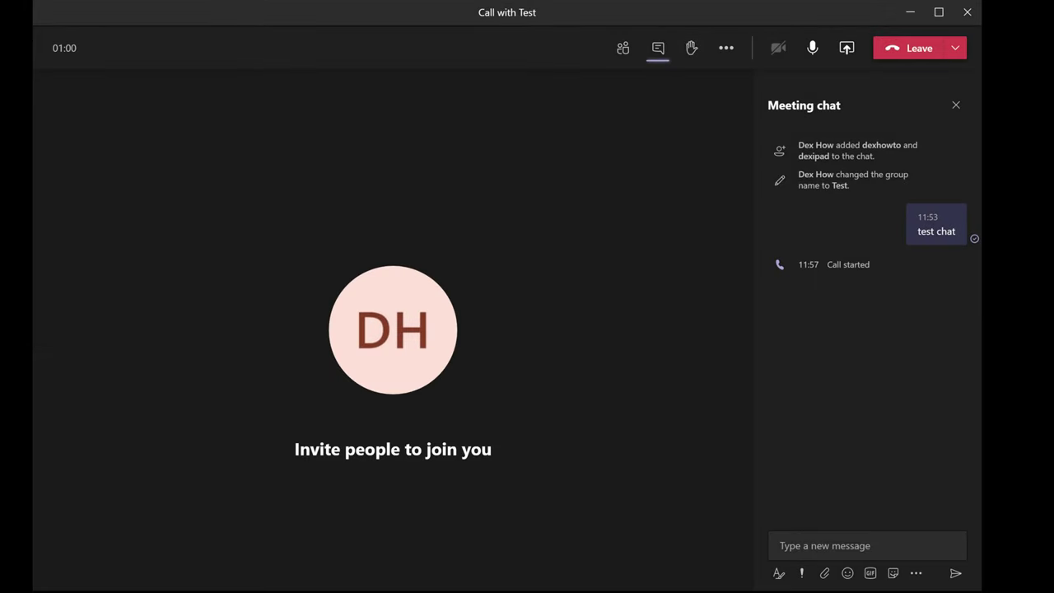
Choose End meeting from the Leave menu and confirm, ending the call for everyone
{"action": "left_click", "coordinate": [952, 47]}
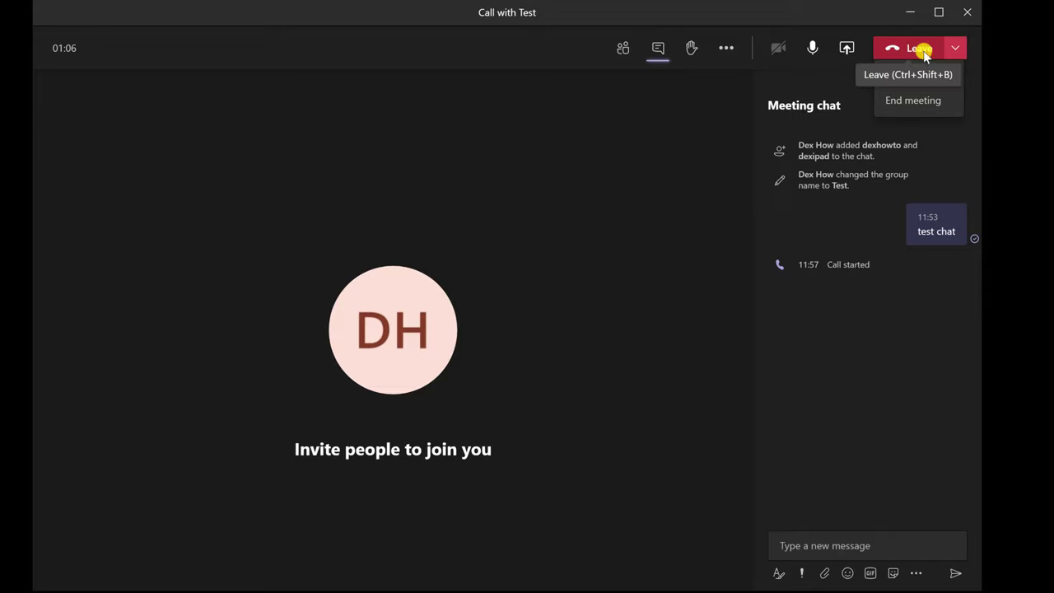
{"action": "left_click", "coordinate": [914, 100]}
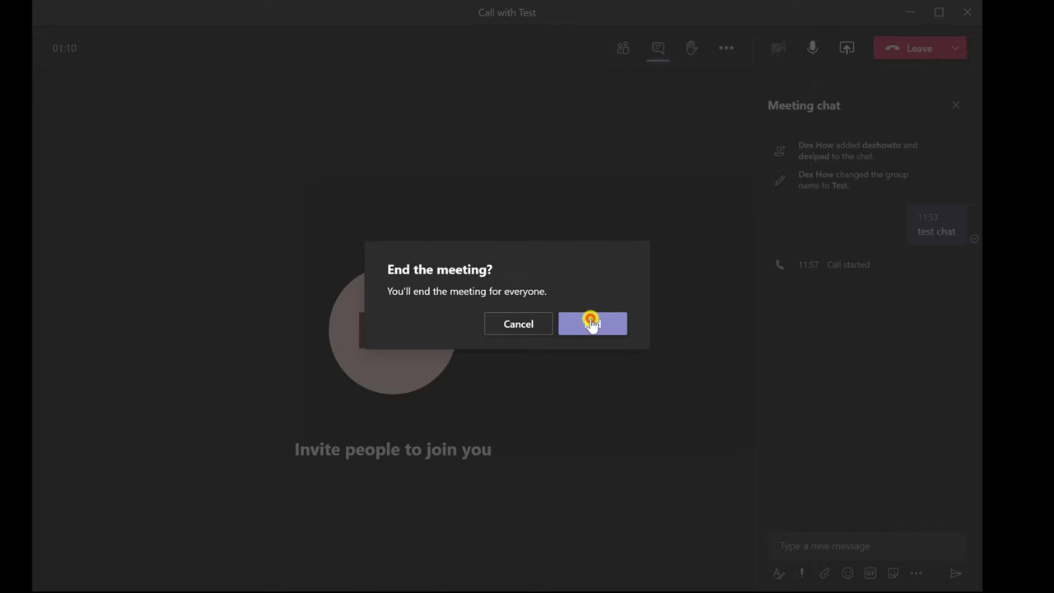
{"action": "left_click", "coordinate": [593, 323]}
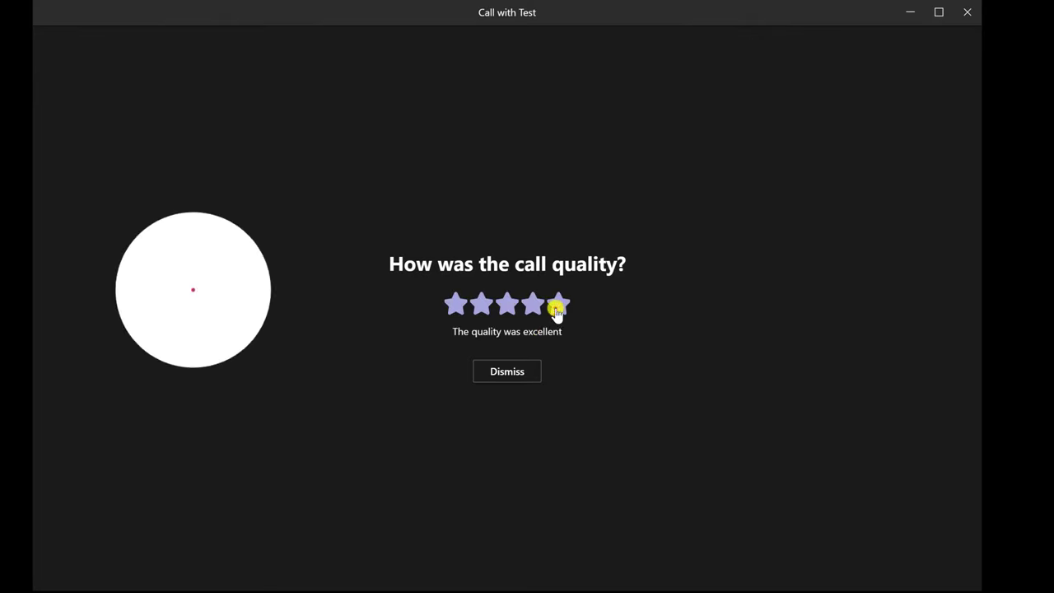